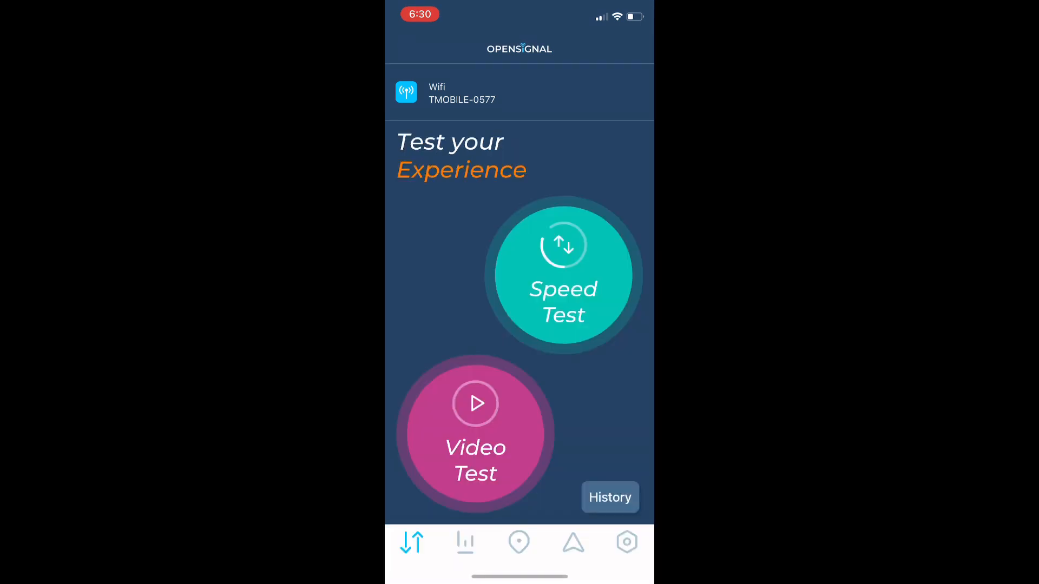
Show the latest 18:31 Wifi result (74.6 Mbps down, 4.6 up, 48 ms) at the top of Tests History
click(563, 274)
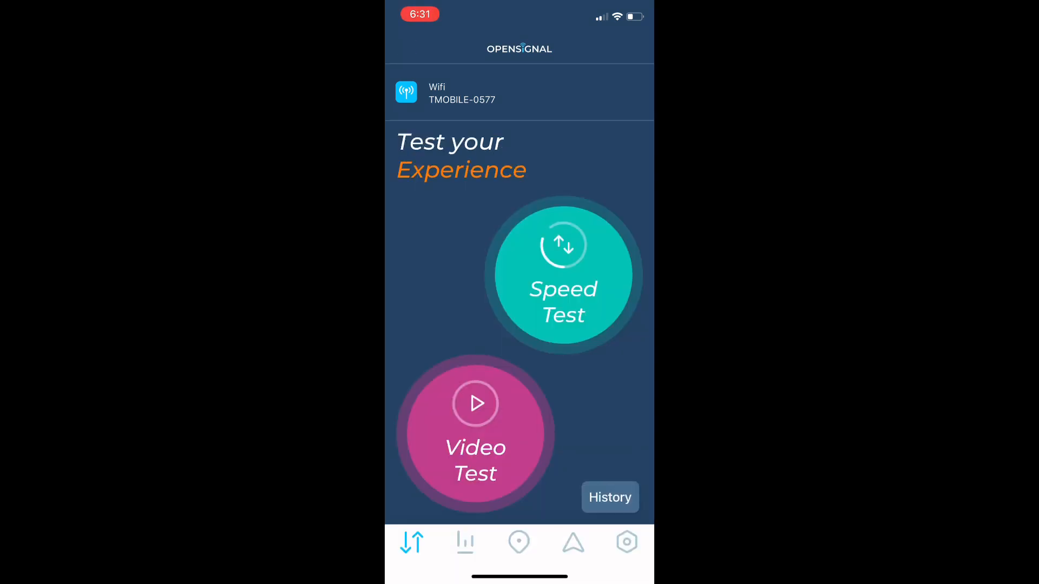
click(563, 274)
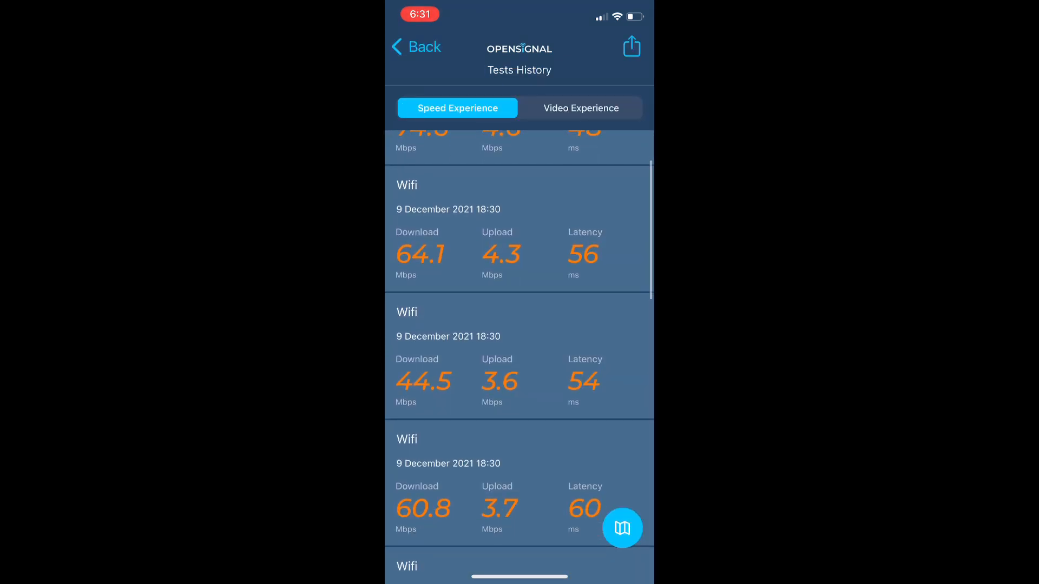
scroll(down, 3)
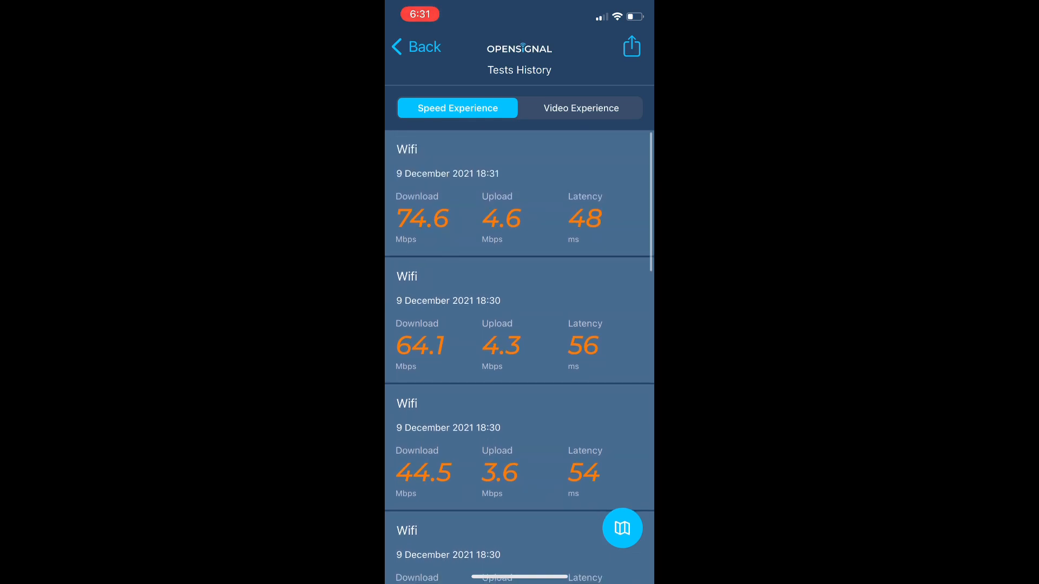